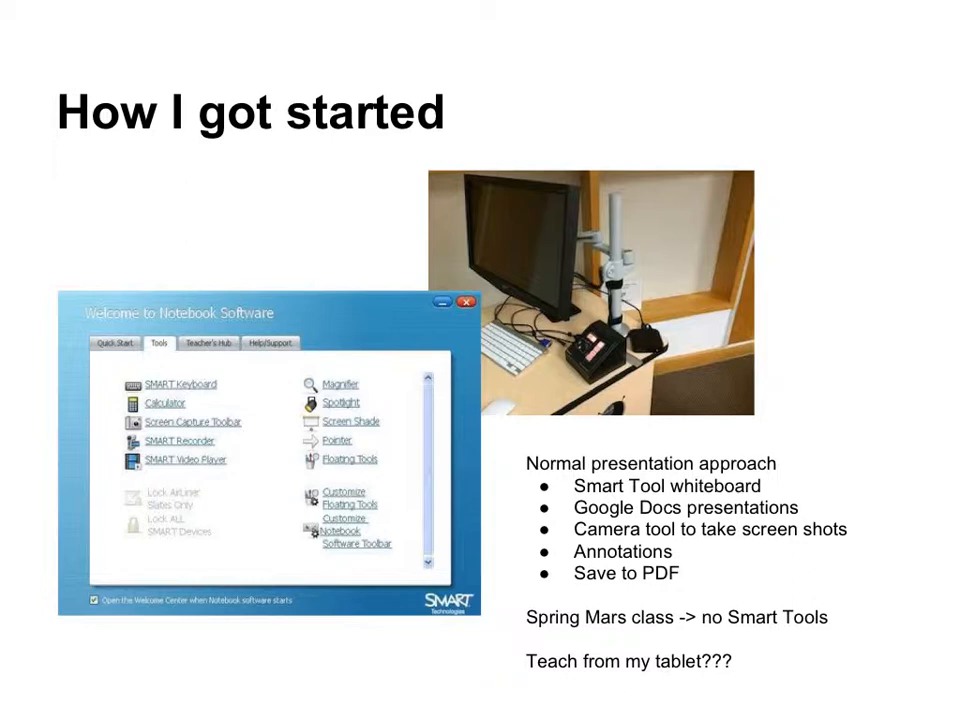
Advance to the next slide showing the annotated landscape photo and screenshot
{"action": "key", "text": "Right"}
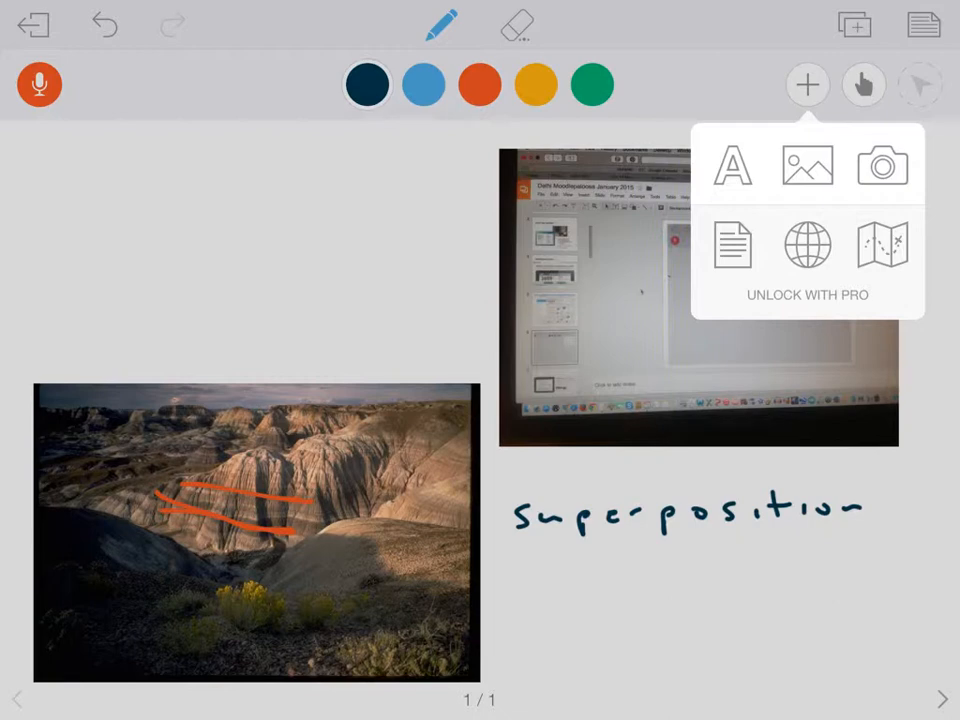
Draw freehand dark ink strokes in the blank upper-left area above the landscape photo
{"action": "left_click_drag", "start_coordinate": [200, 164], "coordinate": [156, 216]}
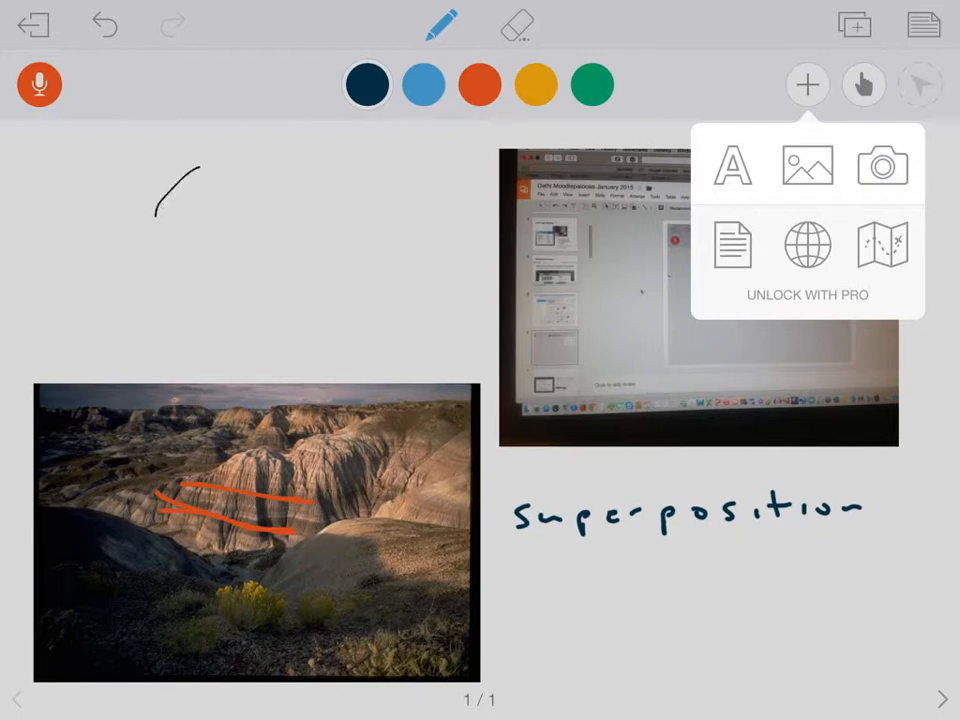
{"action": "left_click_drag", "start_coordinate": [176, 196], "coordinate": [310, 284]}
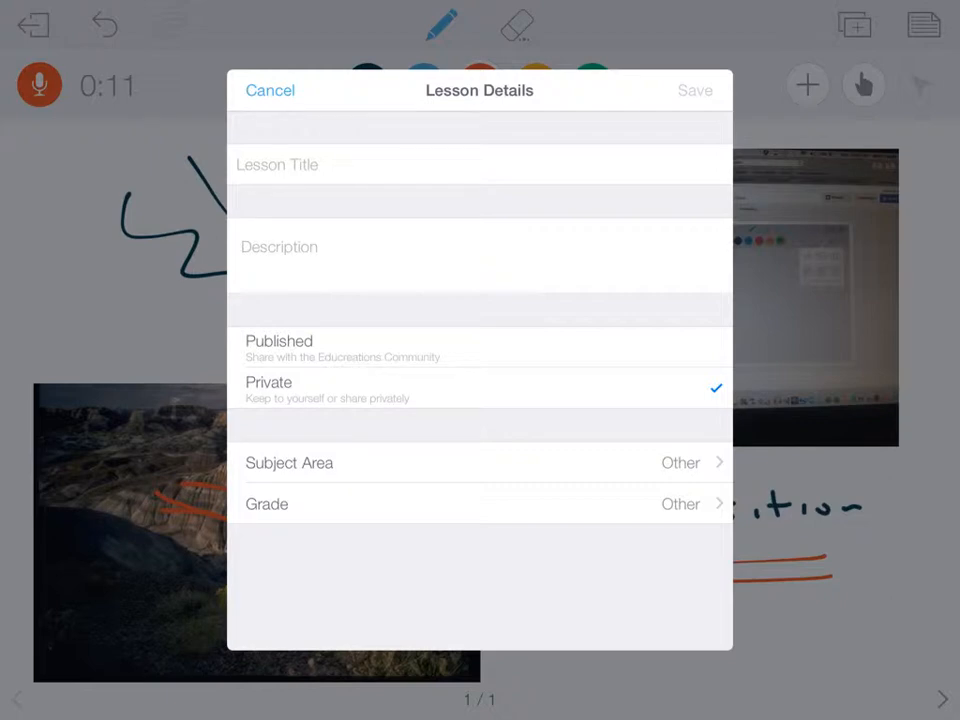
{"action": "left_click", "coordinate": [270, 90]}
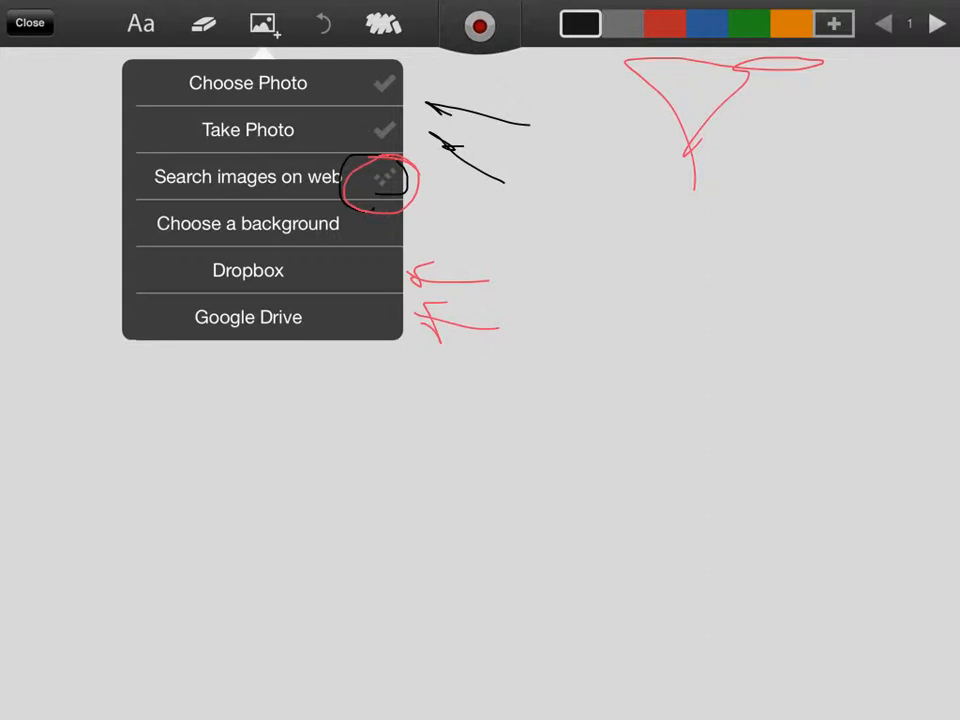
Circle the image-source menu options in red and add arrows toward the toolbar icons
{"action": "left_click_drag", "start_coordinate": [90, 110], "coordinate": [110, 44]}
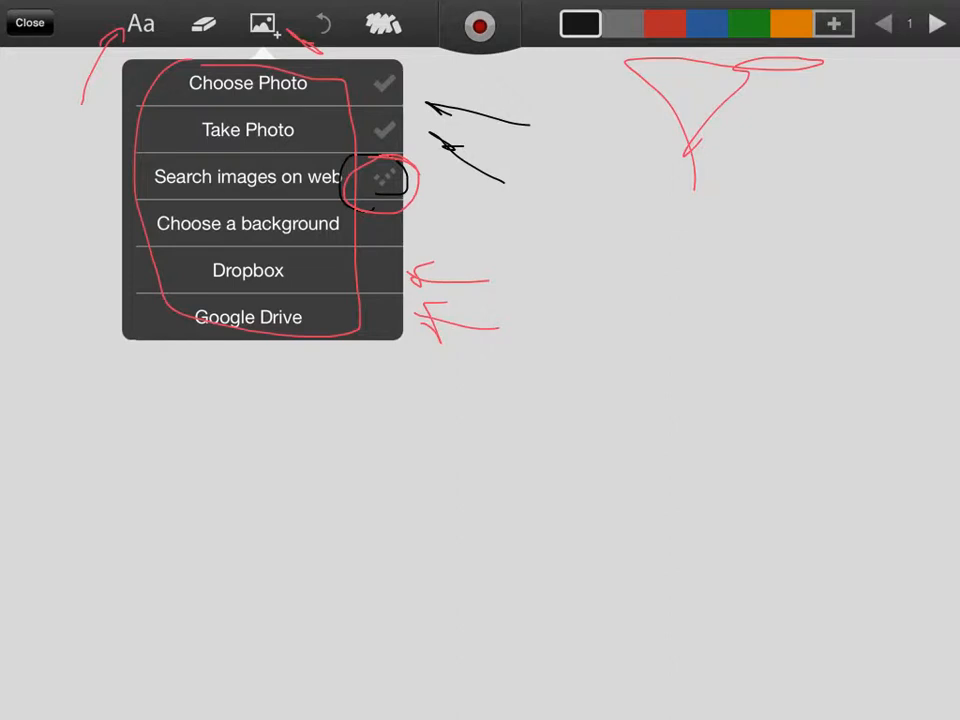
{"action": "left_click_drag", "start_coordinate": [500, 44], "coordinate": [620, 164]}
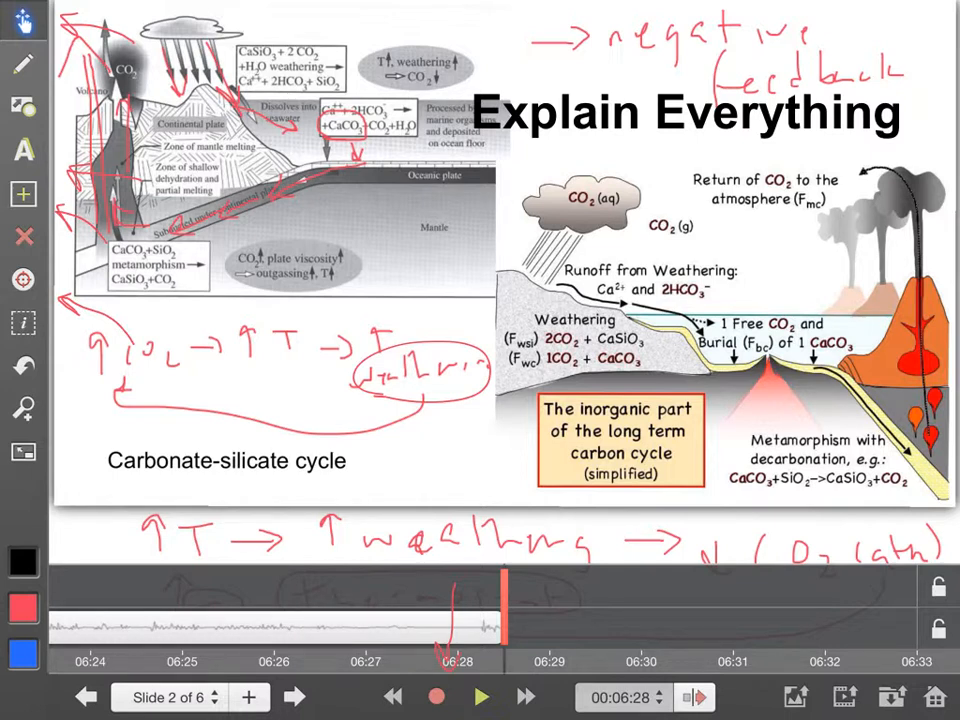
Annotate the carbonate-silicate slide in red and add a text box with the letter G
{"action": "left_click_drag", "start_coordinate": [126, 440], "coordinate": [424, 414]}
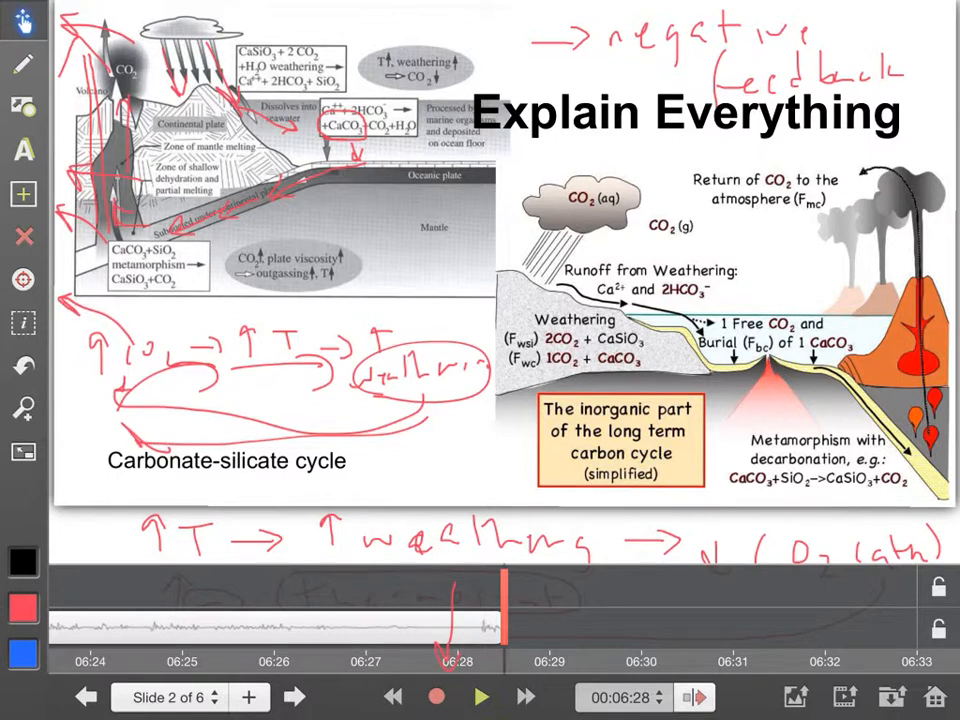
{"action": "type", "text": "G"}
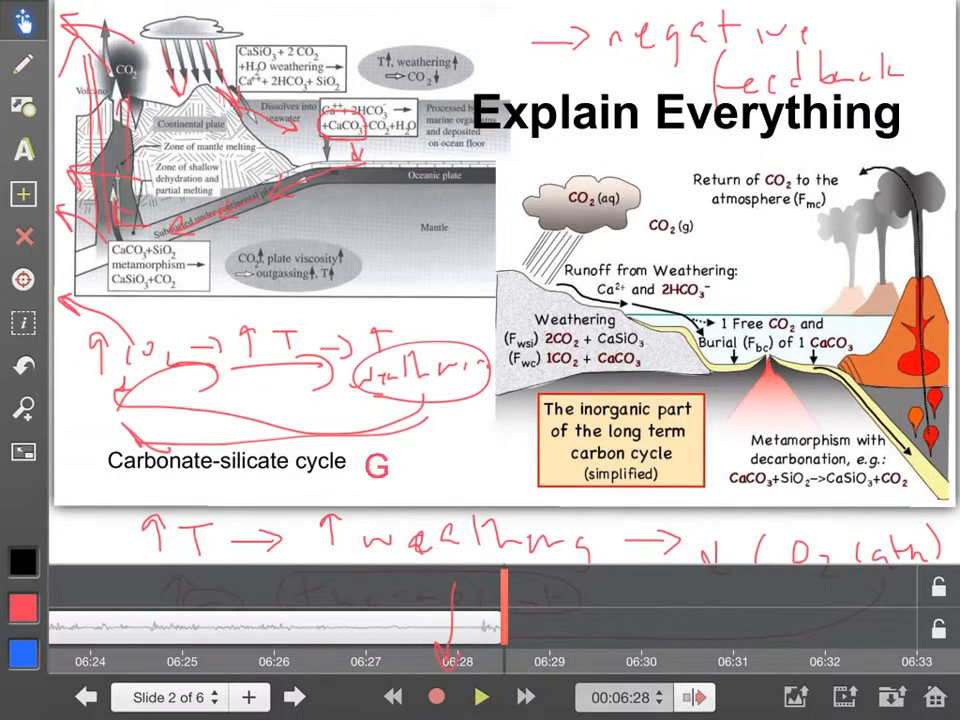
{"action": "type", "text": "hvtumbvj"}
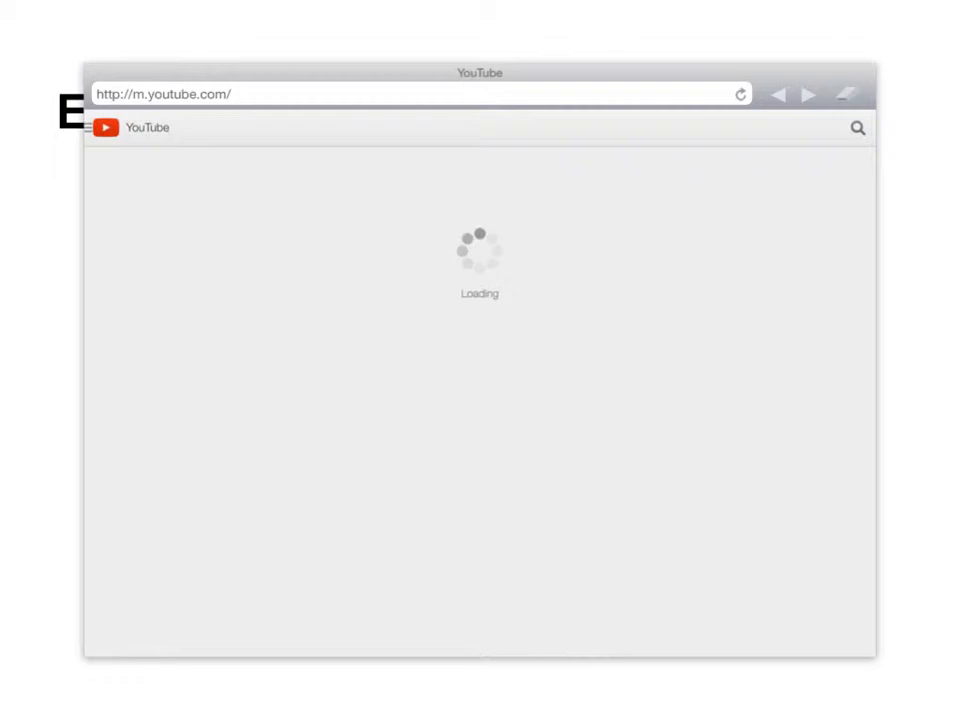
Search YouTube for 'mgs mola' and pick the 'mgs mola simulation lab' suggestion
{"action": "type", "text": "mgs mla"}
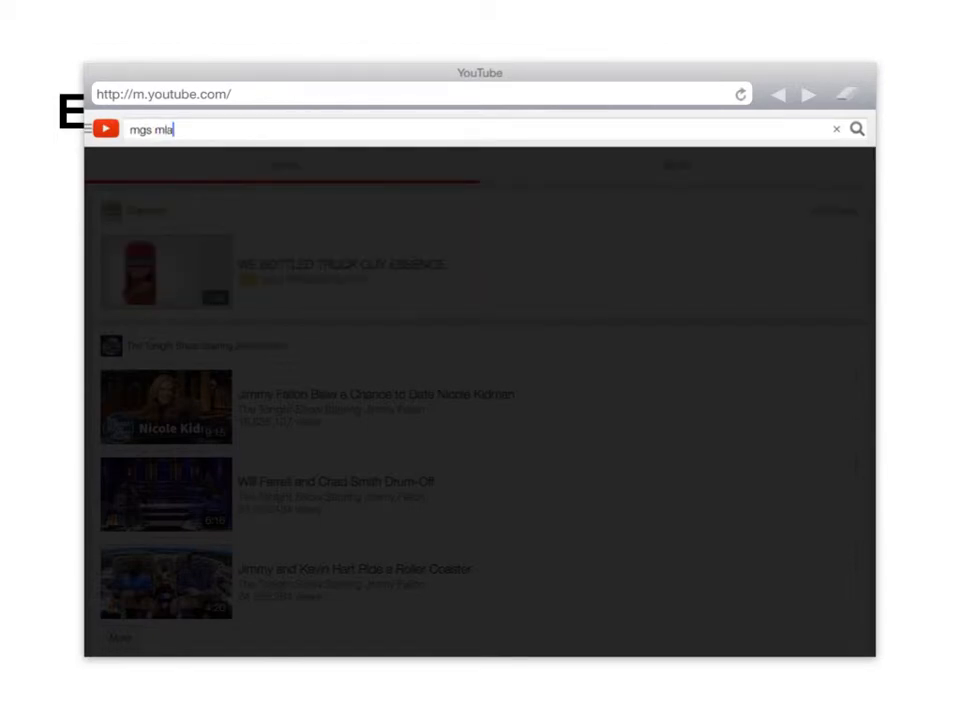
{"action": "key", "text": "BackSpace"}
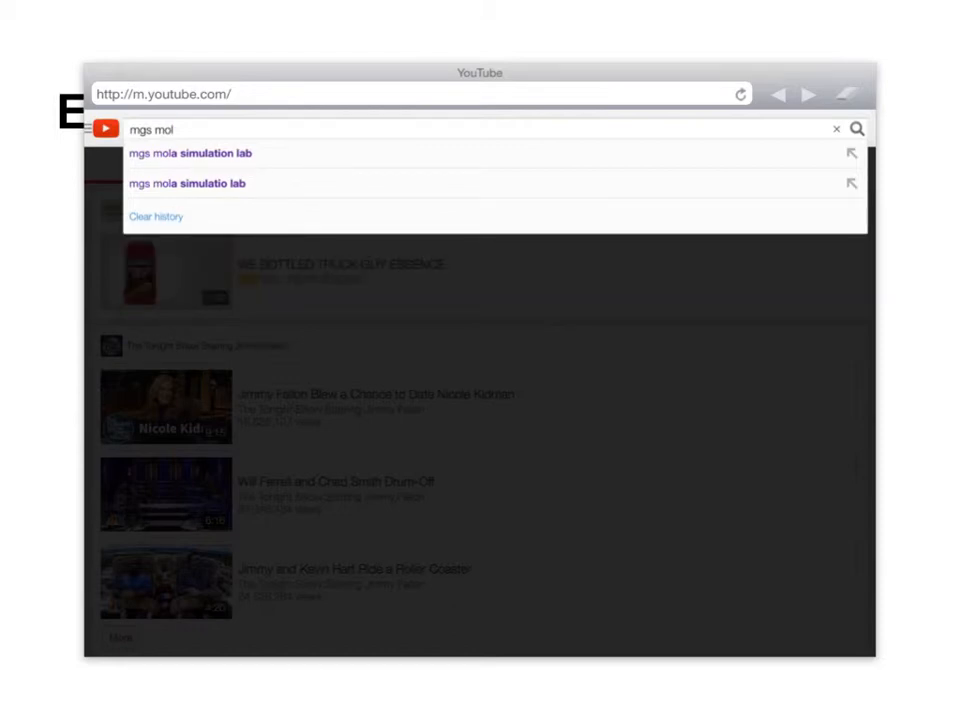
{"action": "type", "text": "a"}
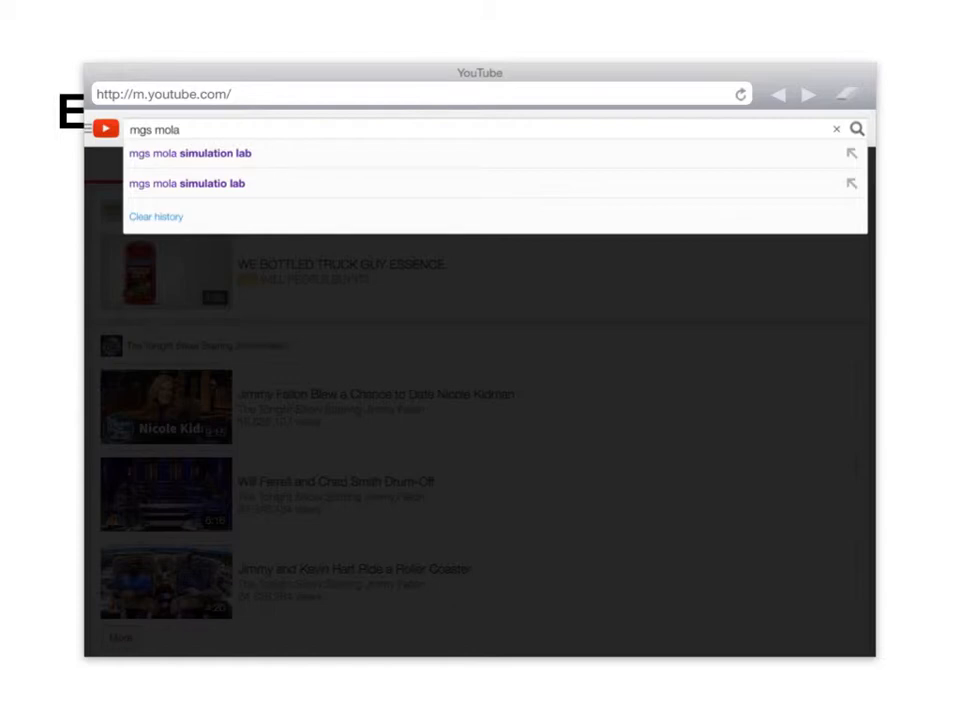
{"action": "left_click", "coordinate": [192, 152]}
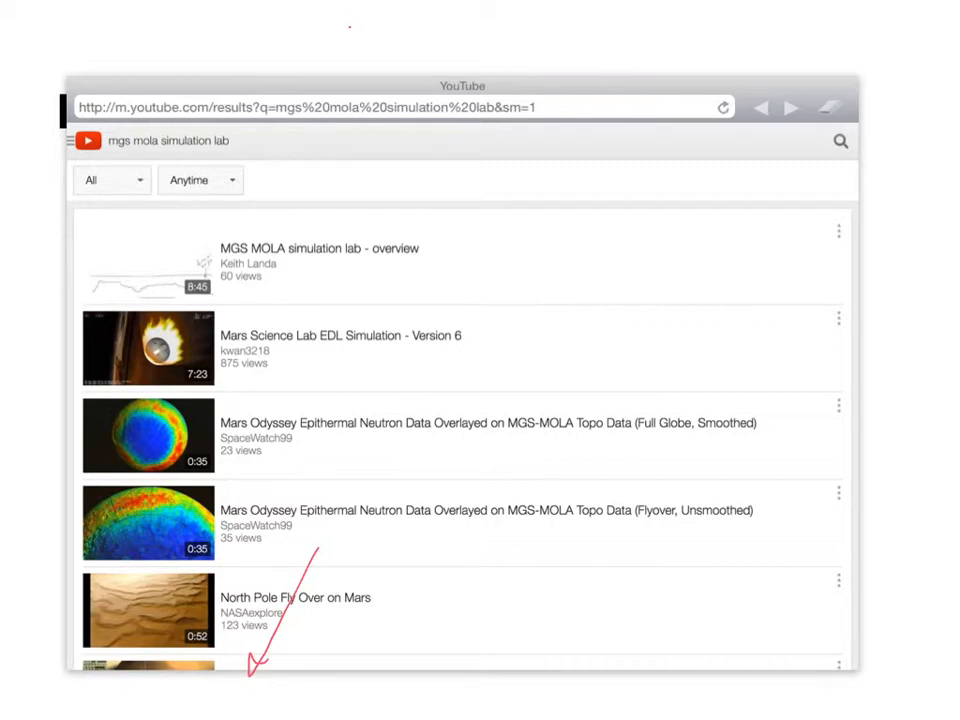
Leave the YouTube results slide and return to the project gallery
{"action": "left_click", "coordinate": [24, 194]}
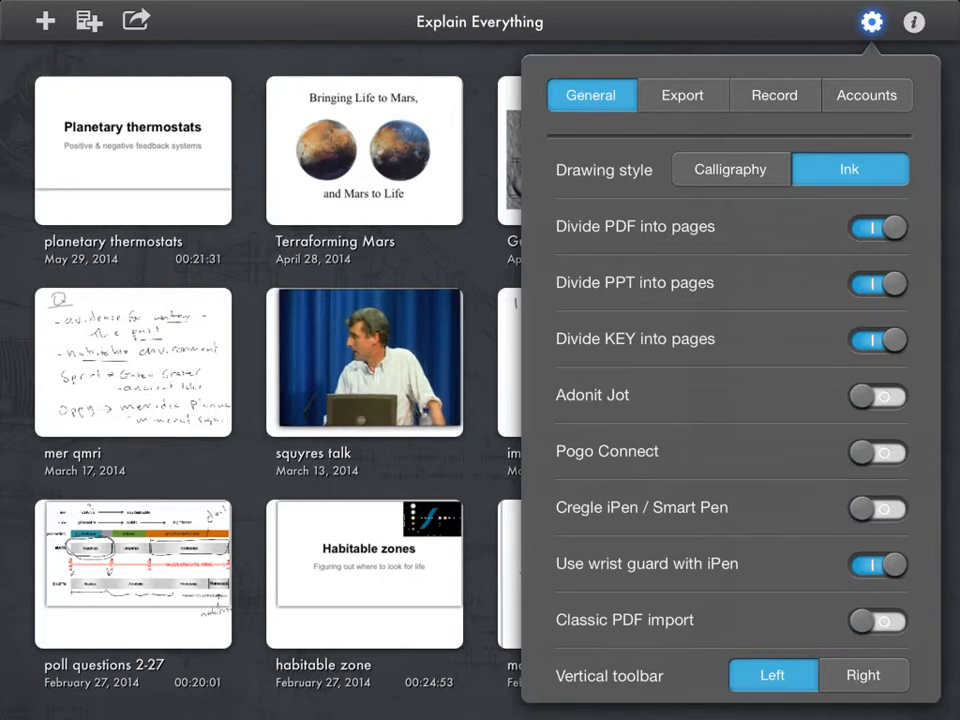
Switch from the General settings panel to the Cloud services slide
{"action": "left_click", "coordinate": [682, 96]}
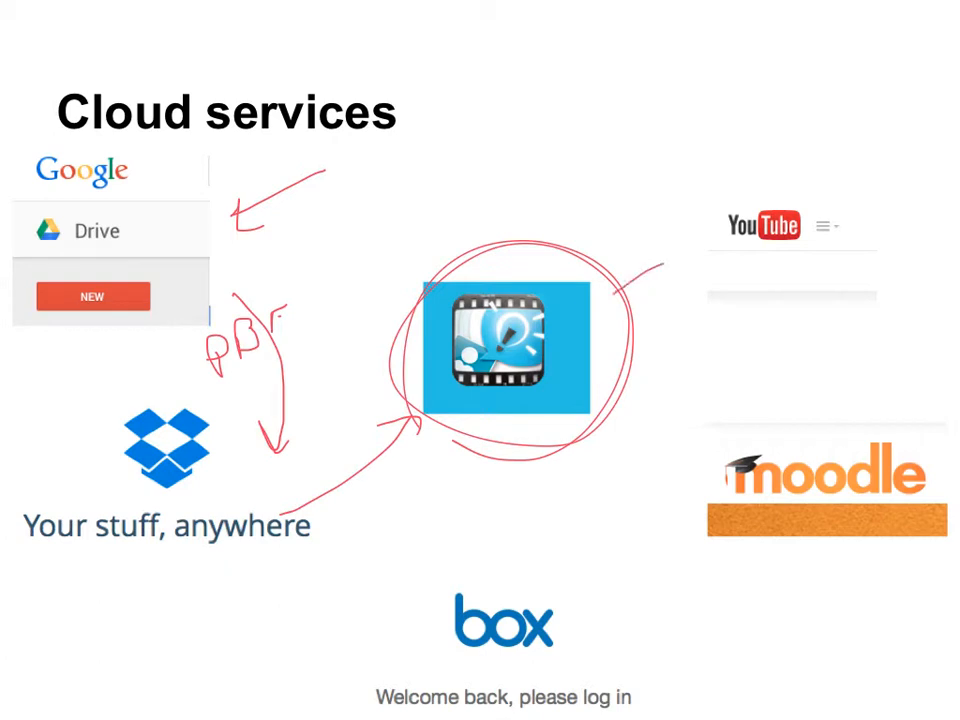
Show the Accounts settings listing Dropbox, Box, Google Drive, YouTube and Vimeo
{"action": "left_click", "coordinate": [872, 20]}
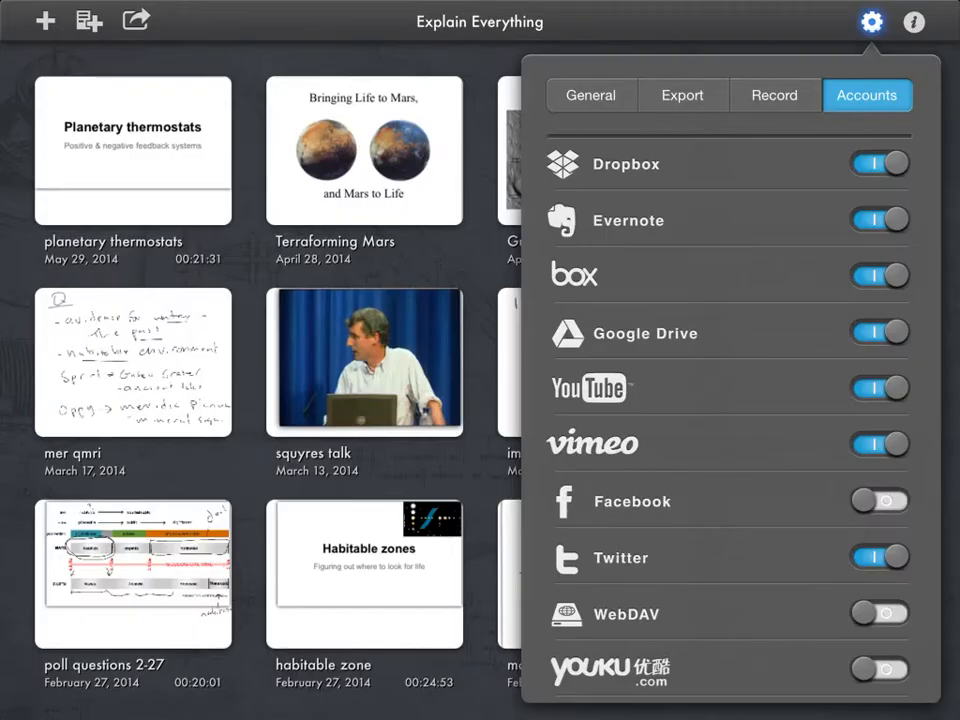